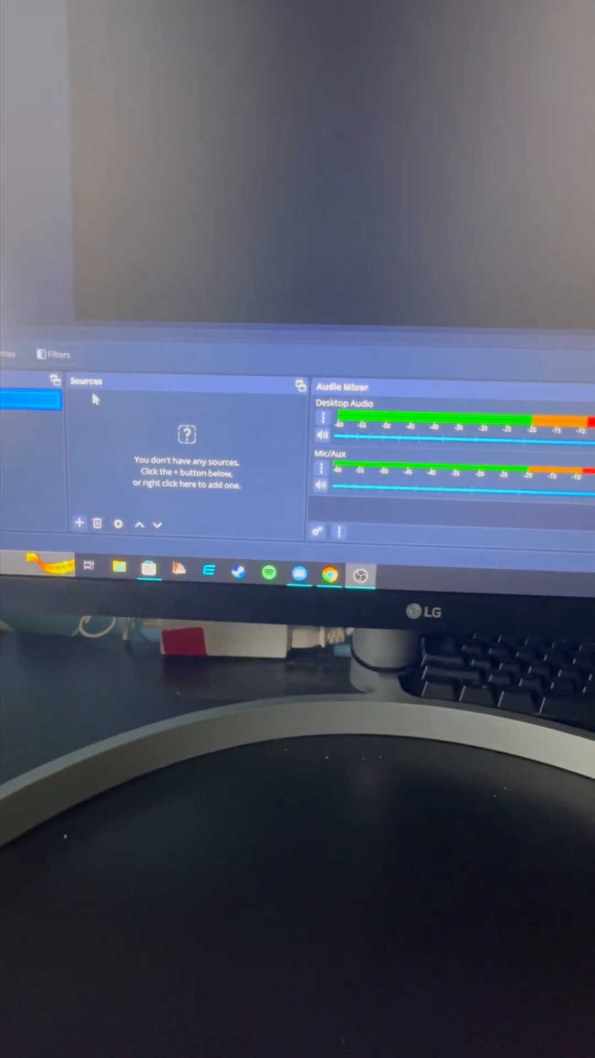
Step: Add a Video Capture Device source from the Sources + list
{"action": "left_click", "coordinate": [79, 523]}
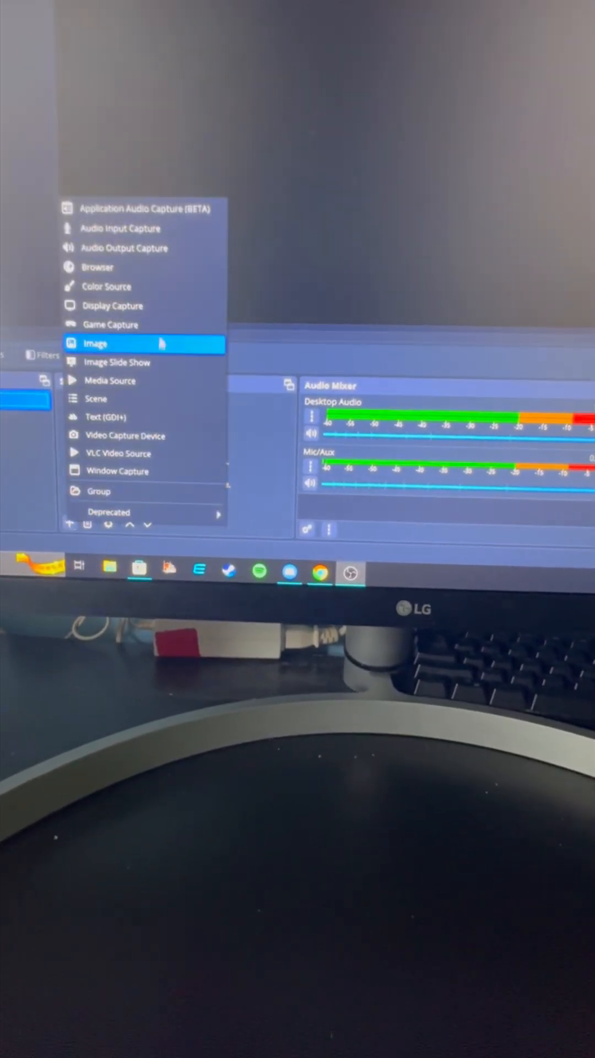
{"action": "left_click", "coordinate": [121, 436]}
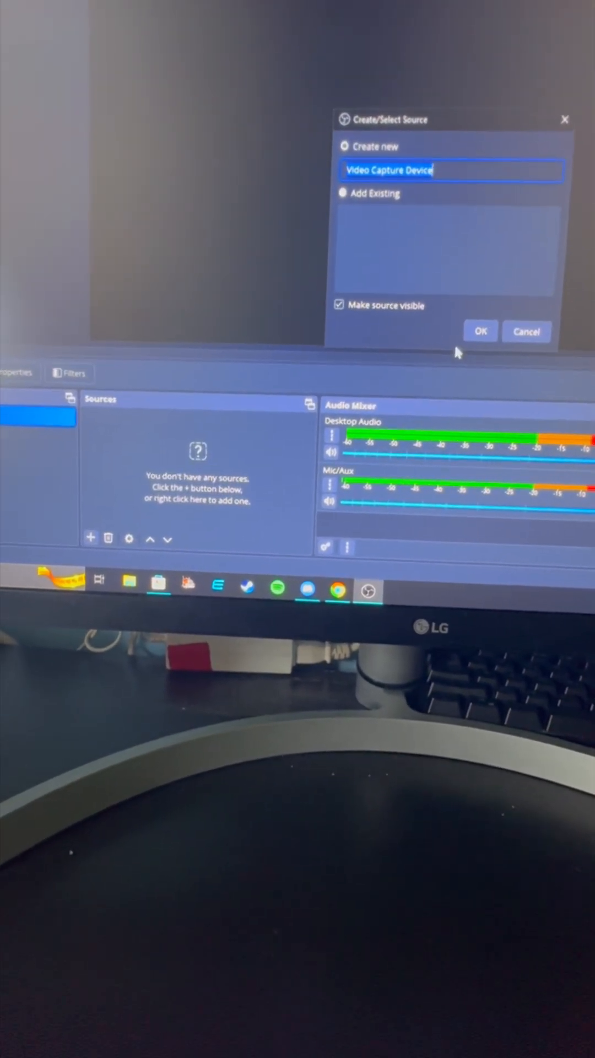
Step: Create the capture source and accept its USB2 Video device properties
{"action": "left_click", "coordinate": [481, 331]}
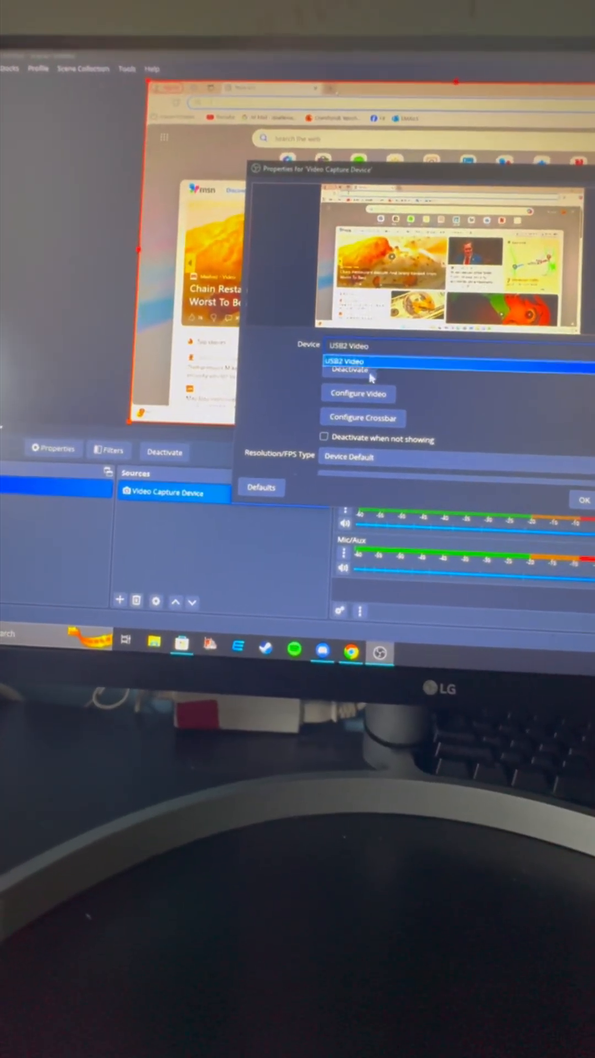
{"action": "left_click", "coordinate": [584, 500]}
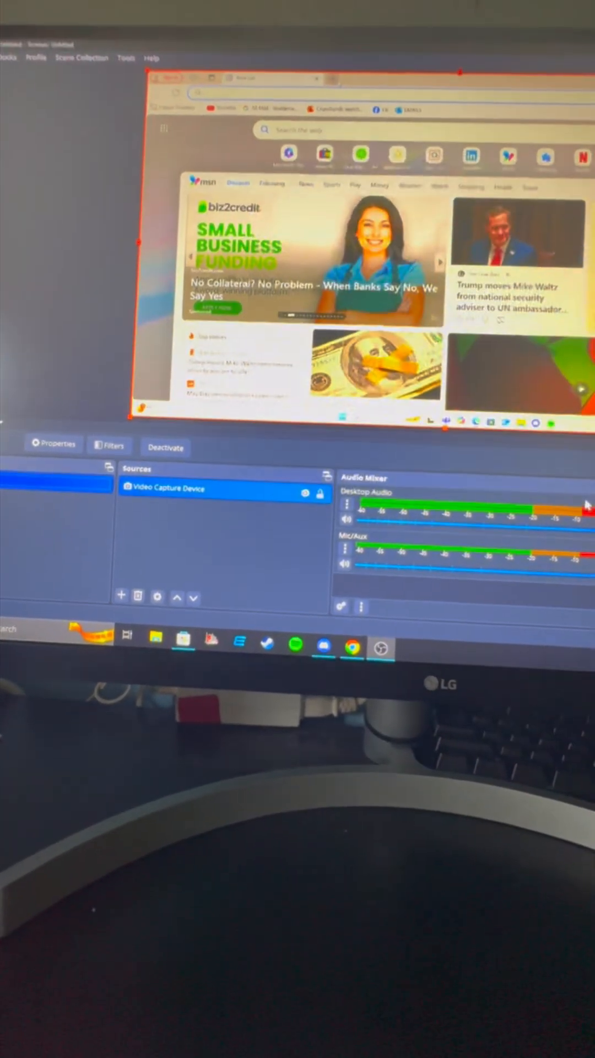